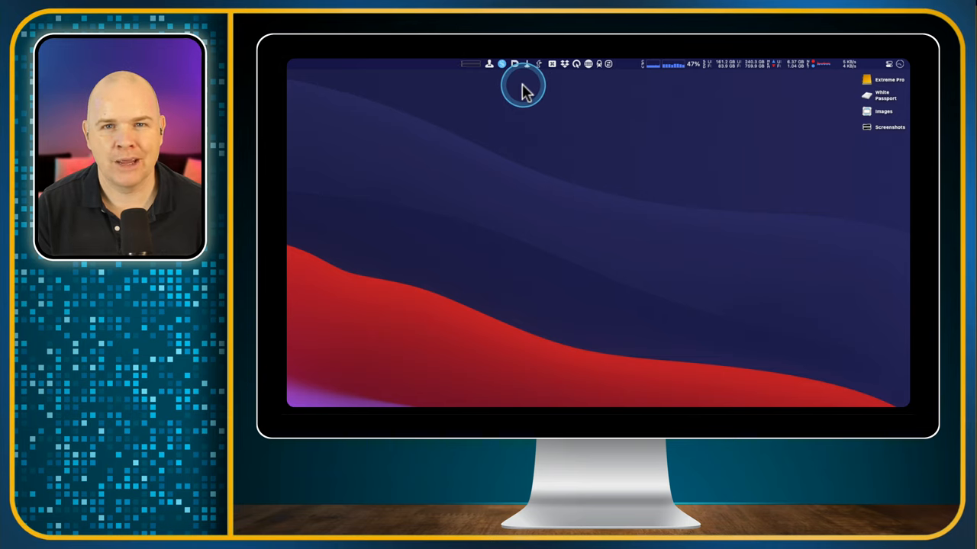
mouse_move(517, 122)
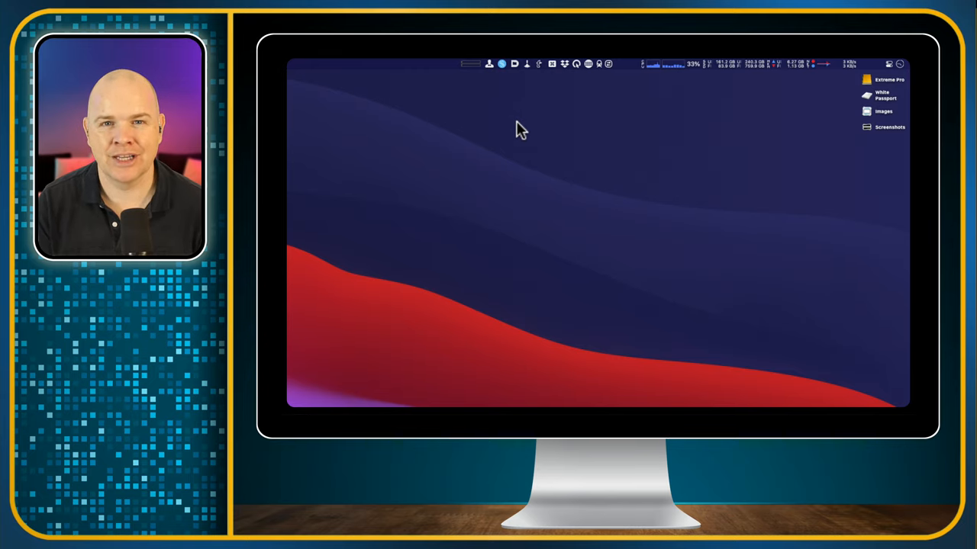
mouse_move(530, 107)
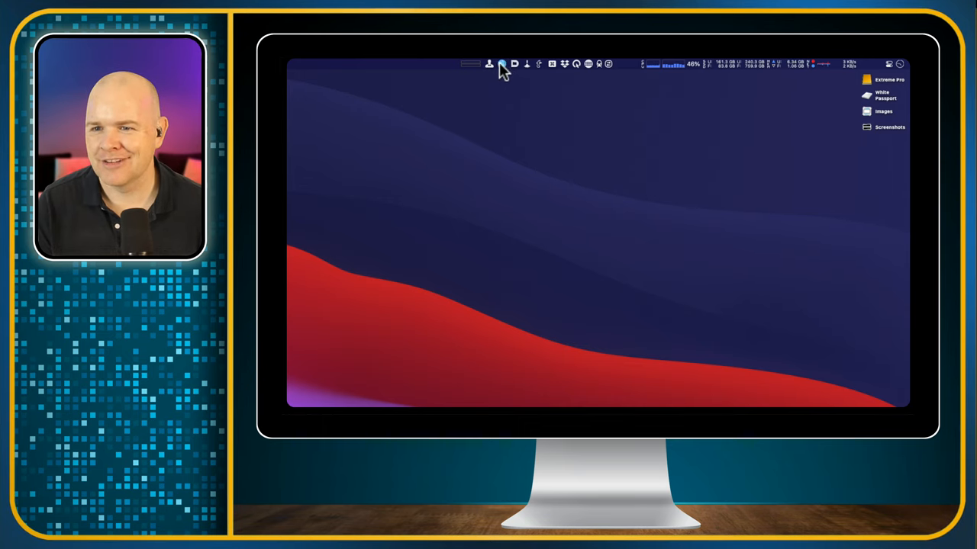
- Open the Speedify panel and scroll down through Streams to the monthly usage statistics
left_click(500, 63)
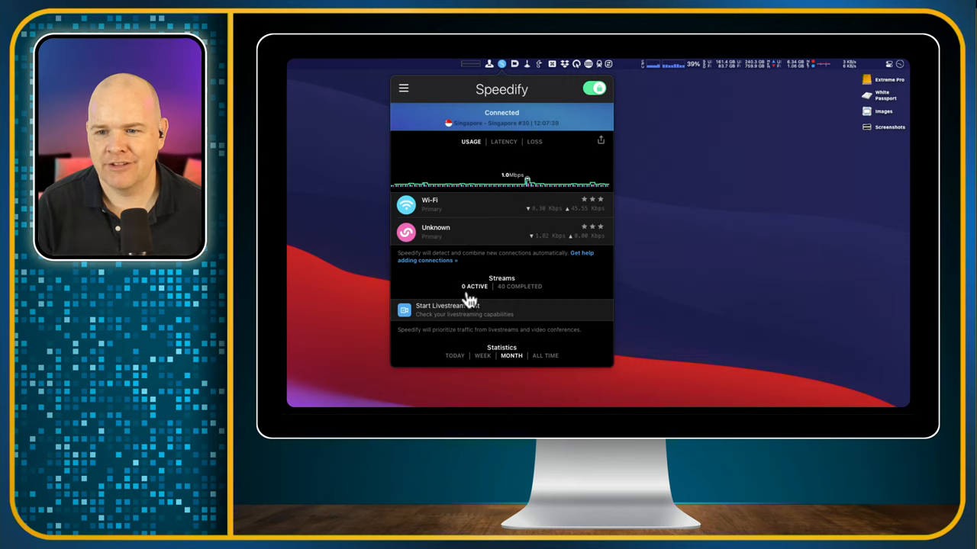
scroll("down", 3)
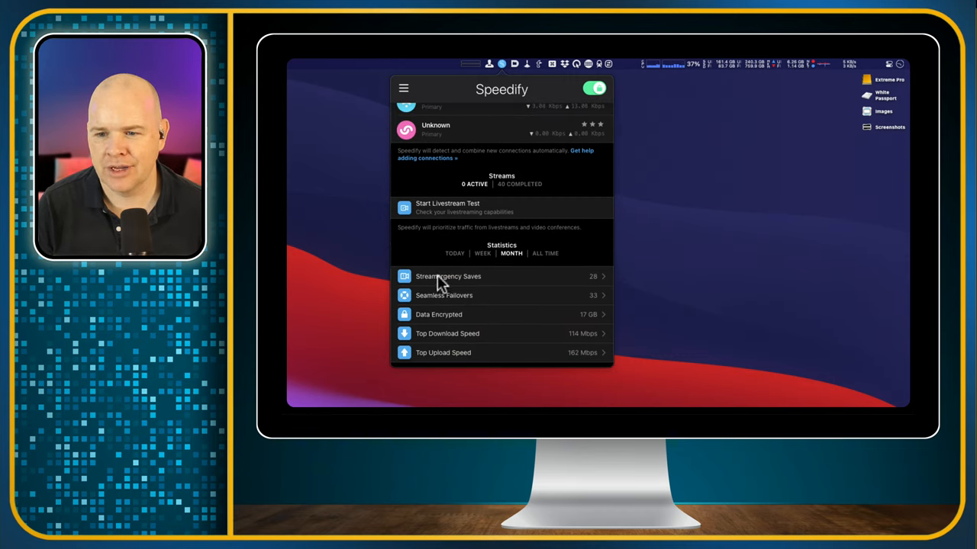
mouse_move(571, 285)
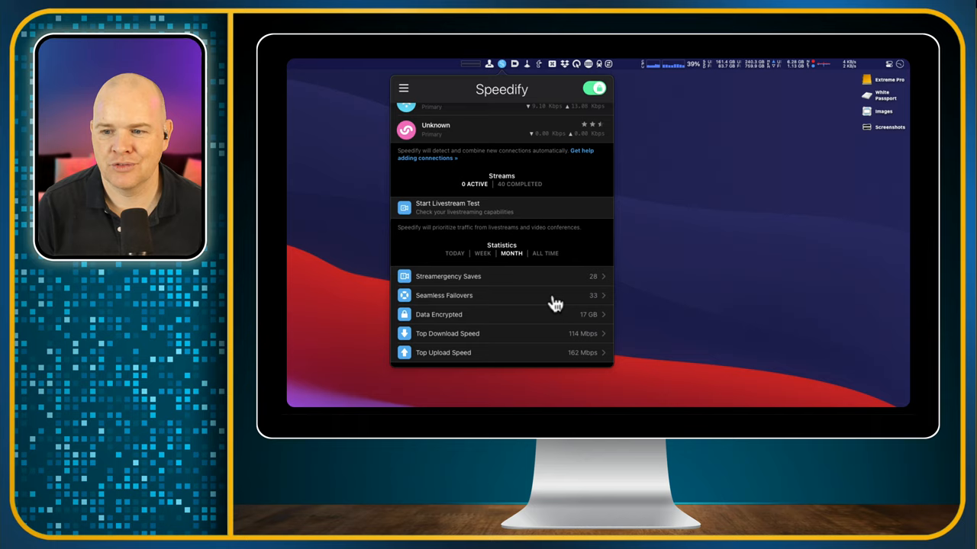
mouse_move(591, 304)
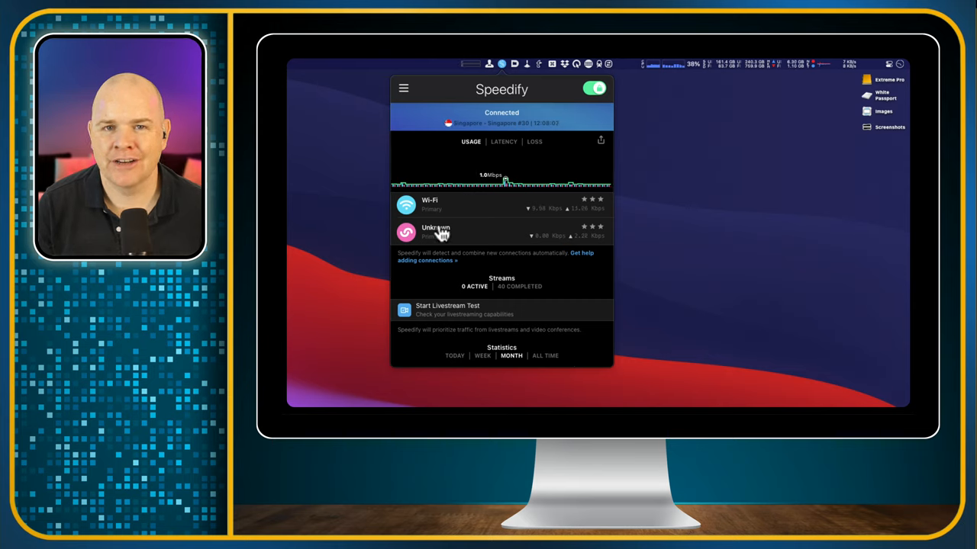
mouse_move(435, 221)
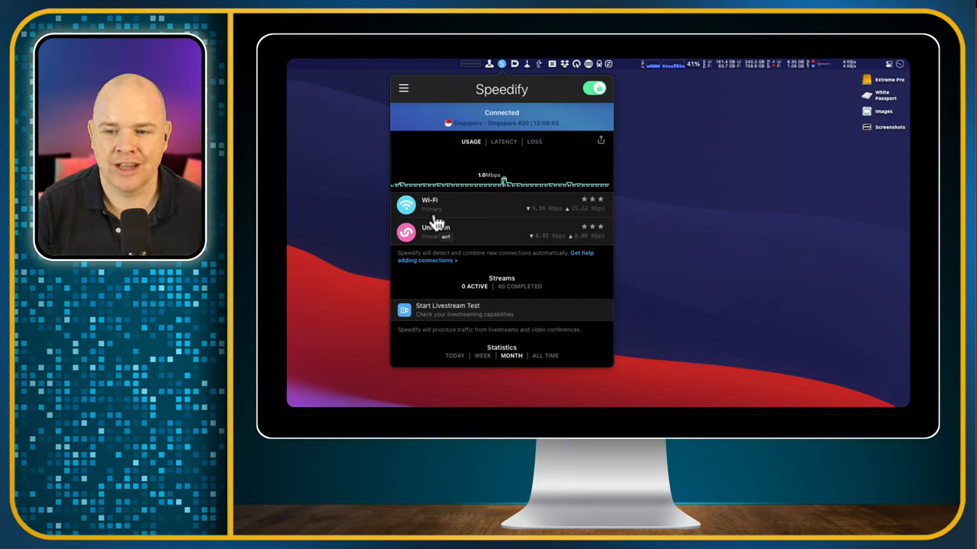
- Open the Wi-Fi connection's settings and scroll through priority, data caps and rate limit
left_click(436, 206)
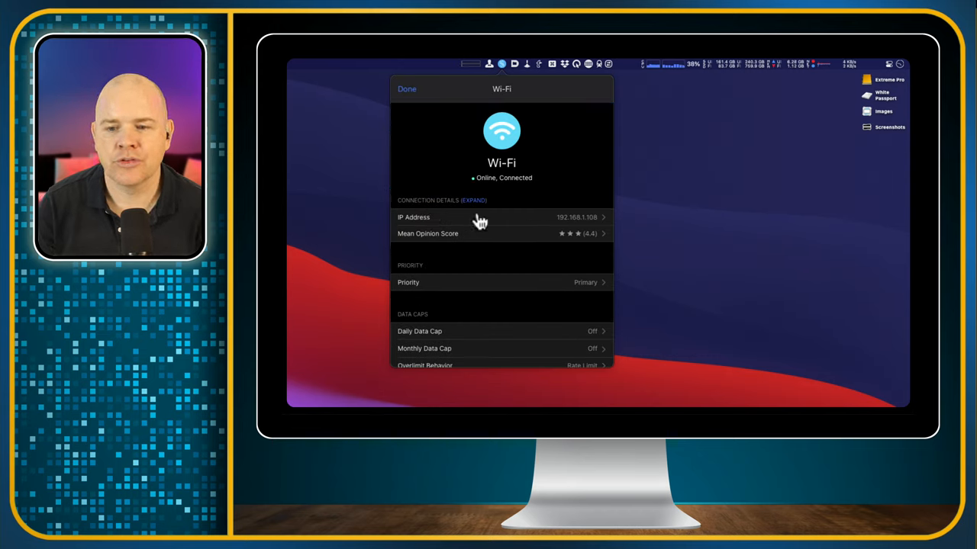
mouse_move(474, 219)
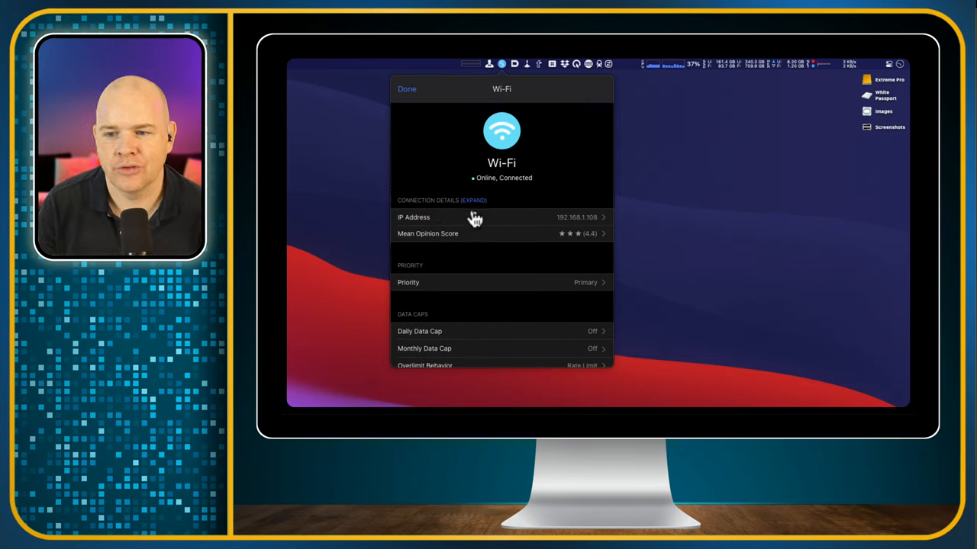
scroll("down", 3)
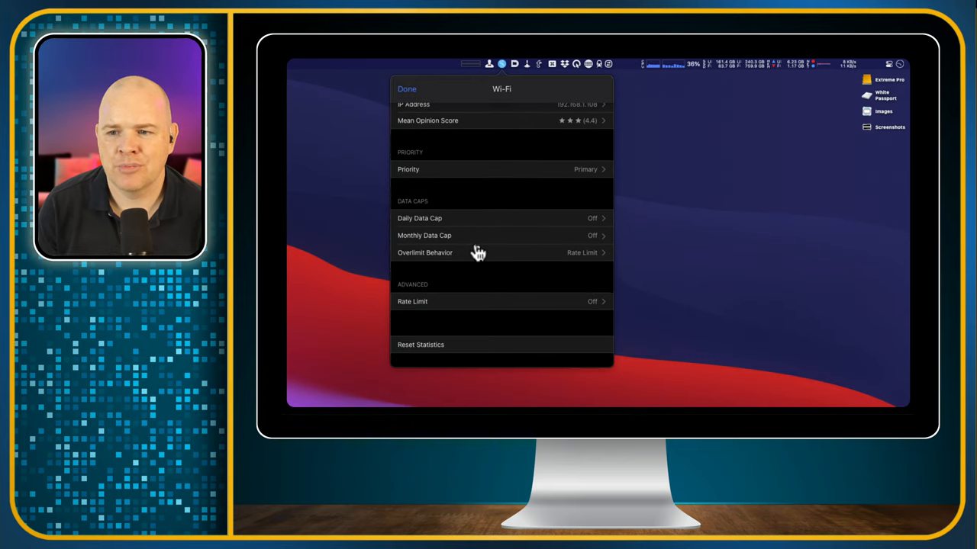
- Review the Wi-Fi priority levels and keep Primary (Recommended) selected
left_click(501, 168)
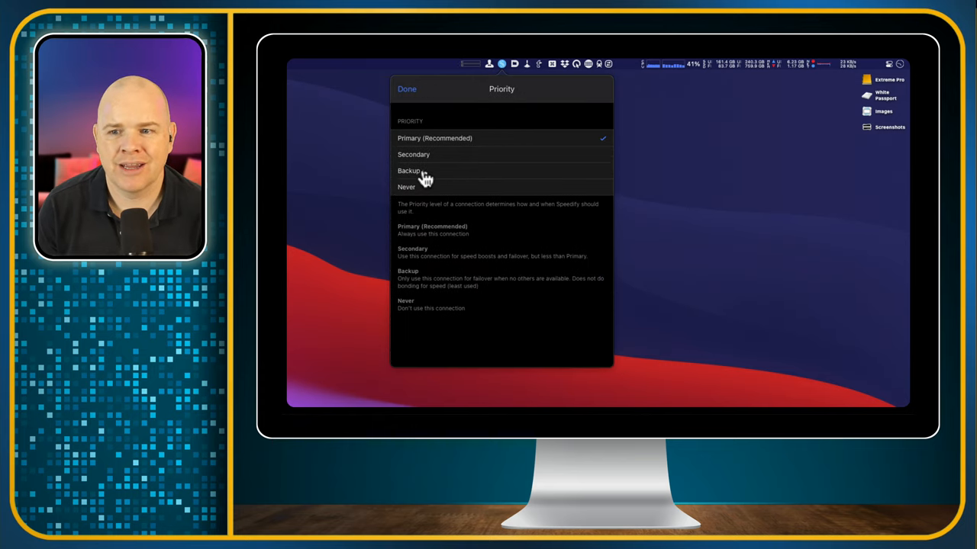
left_click(414, 154)
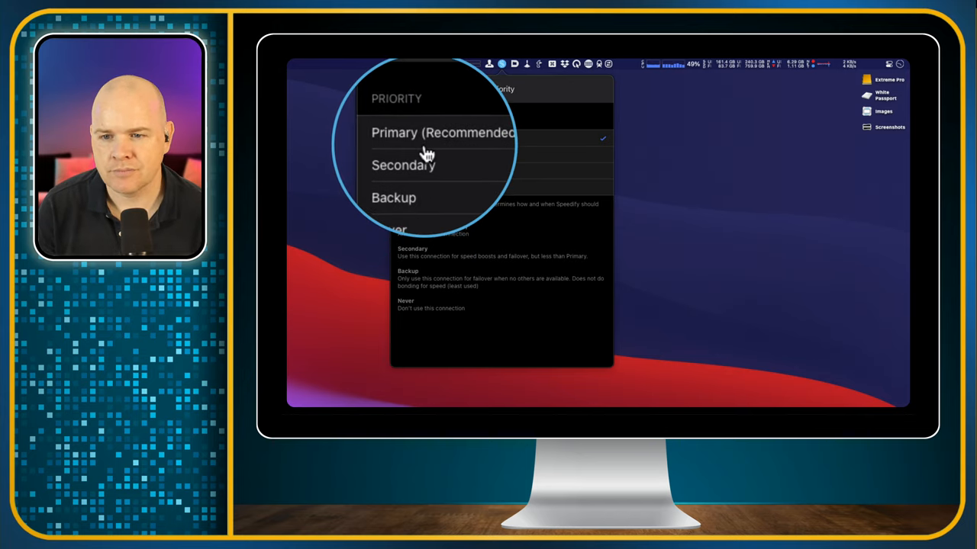
mouse_move(424, 153)
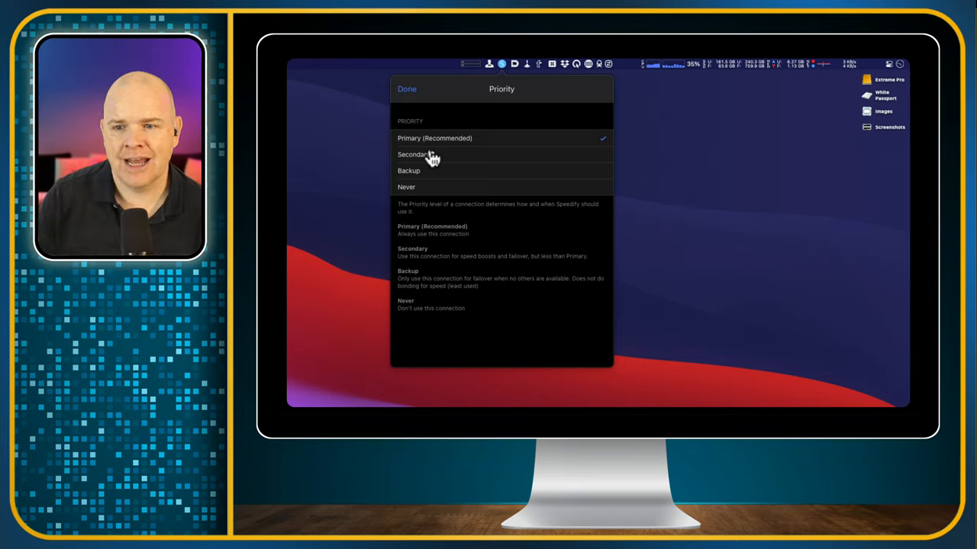
mouse_move(430, 145)
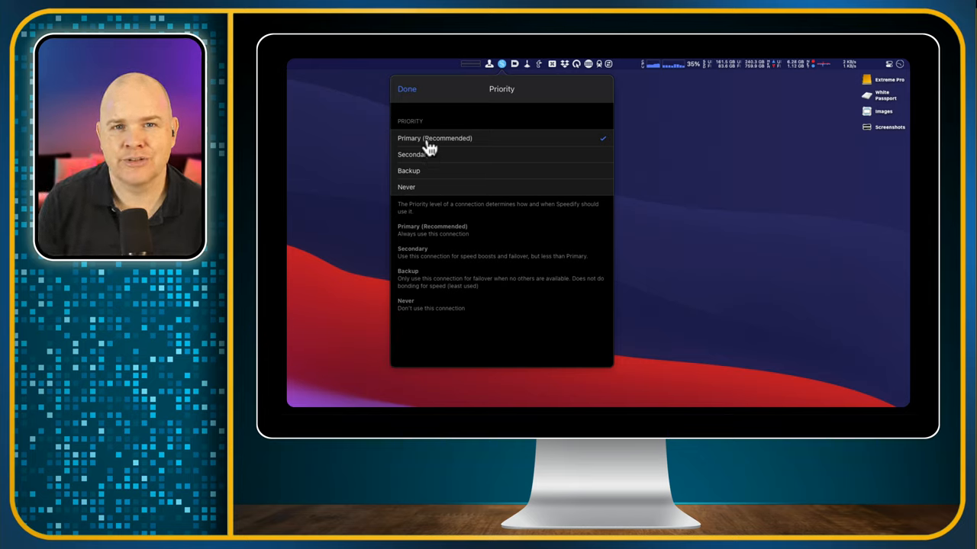
left_click(412, 154)
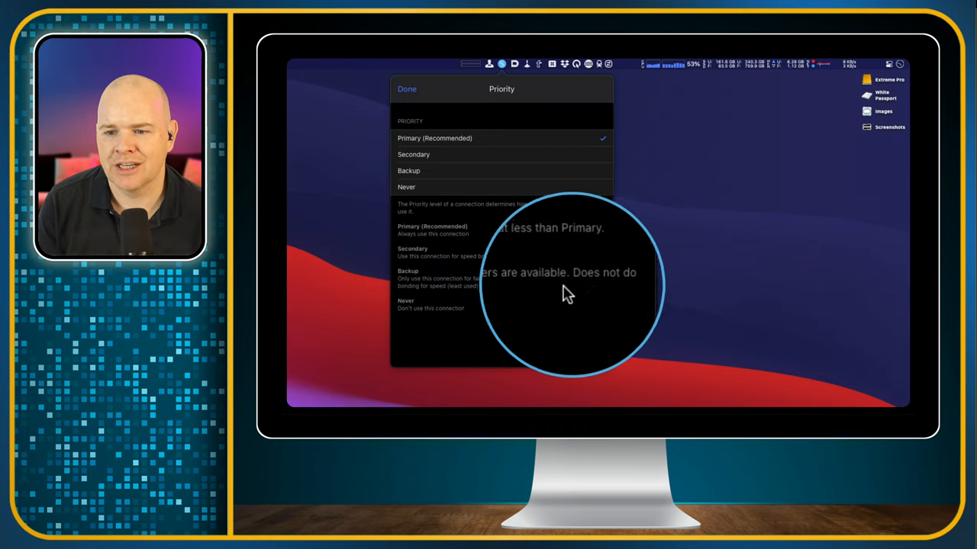
mouse_move(460, 300)
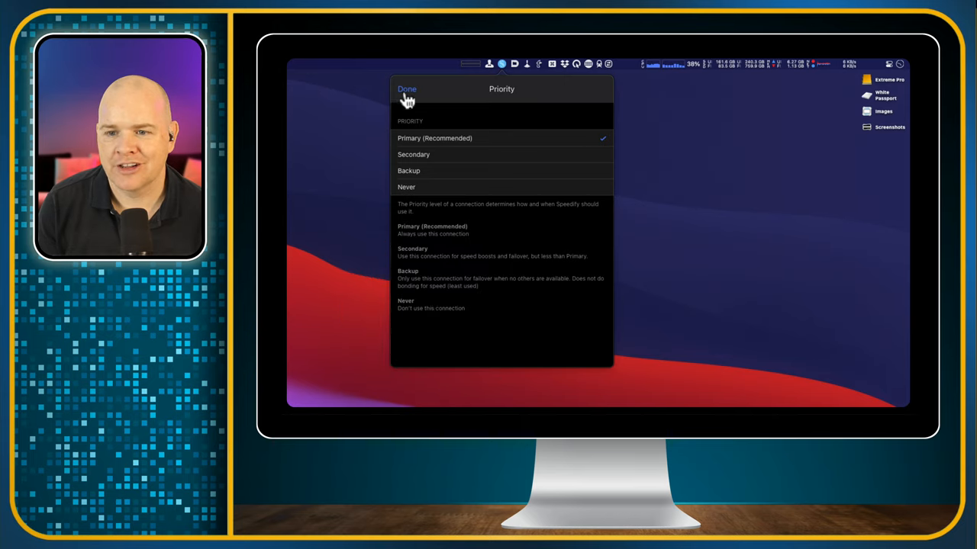
- Leave the Priority page and open the Wi-Fi Monthly Data Cap page
left_click(406, 89)
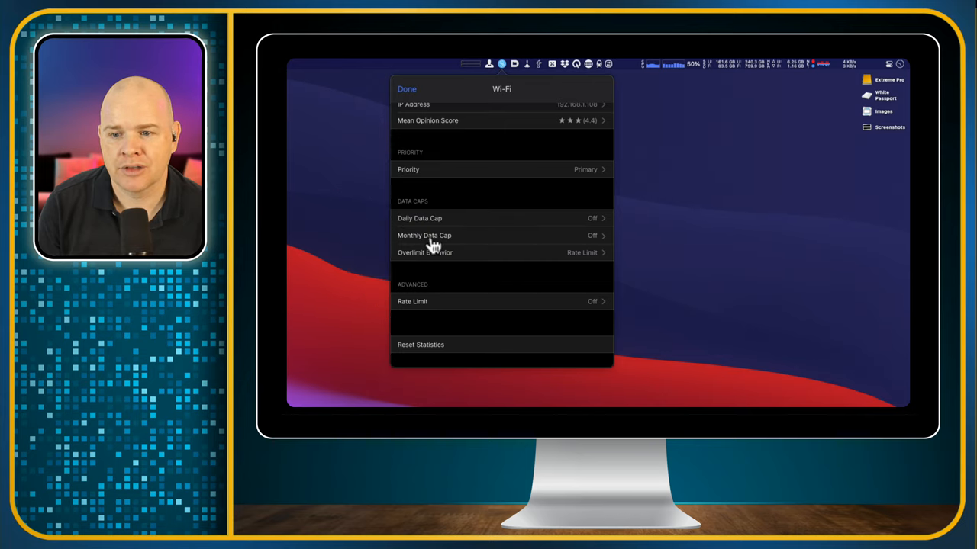
left_click(424, 235)
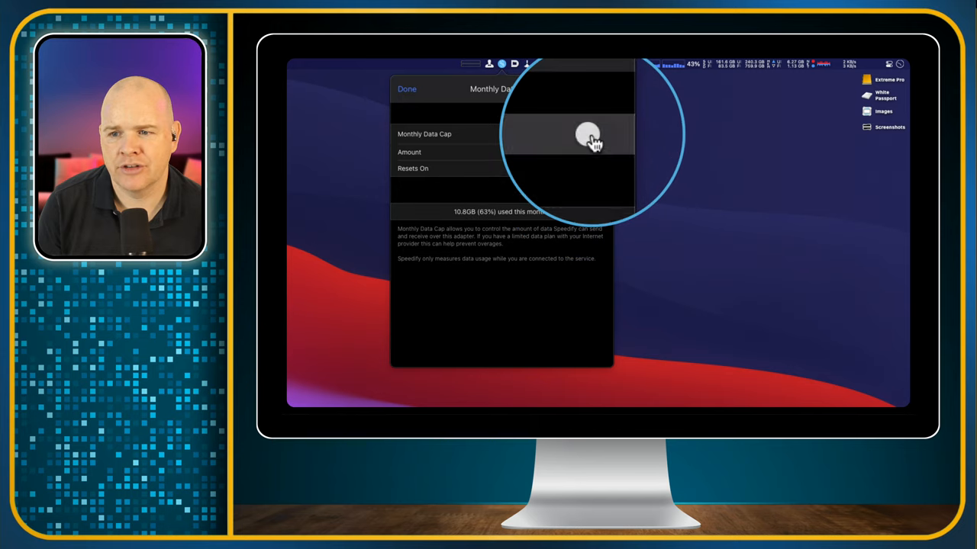
- Enable a 17GB Wi-Fi monthly data cap resetting over the last 30 days
left_click(590, 116)
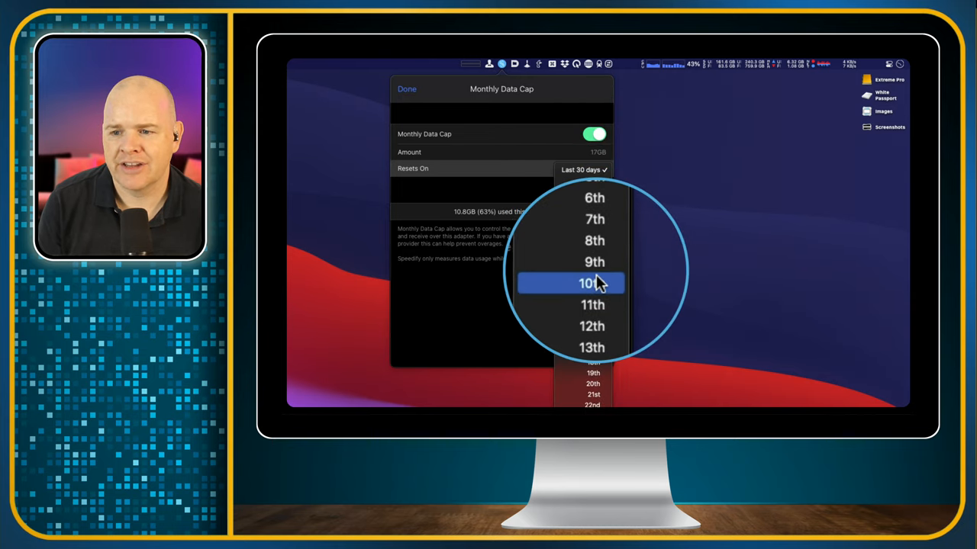
left_click(588, 284)
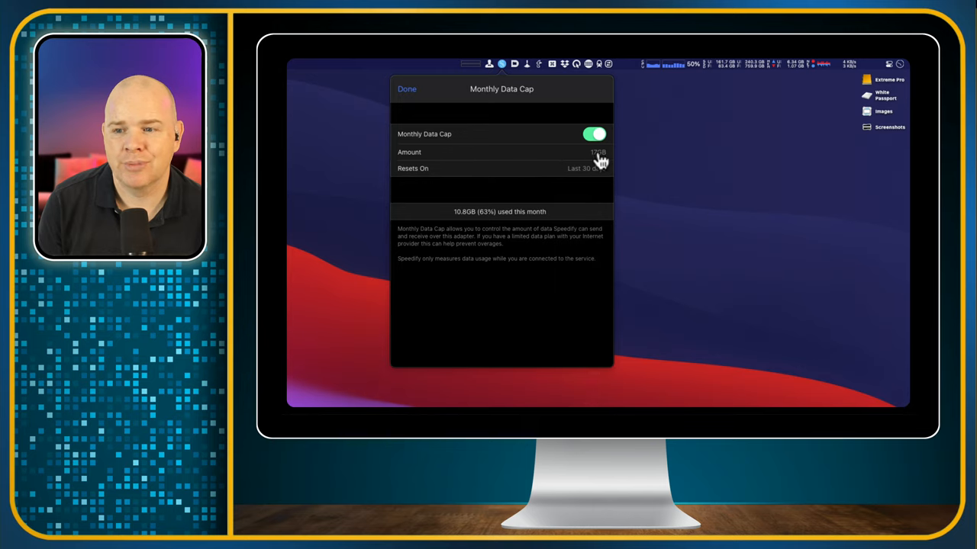
left_click(591, 151)
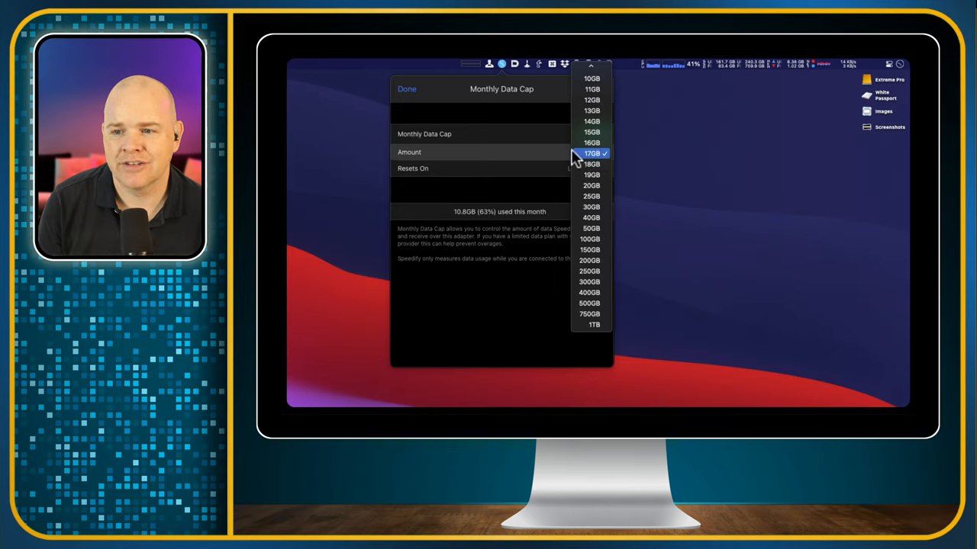
left_click(586, 154)
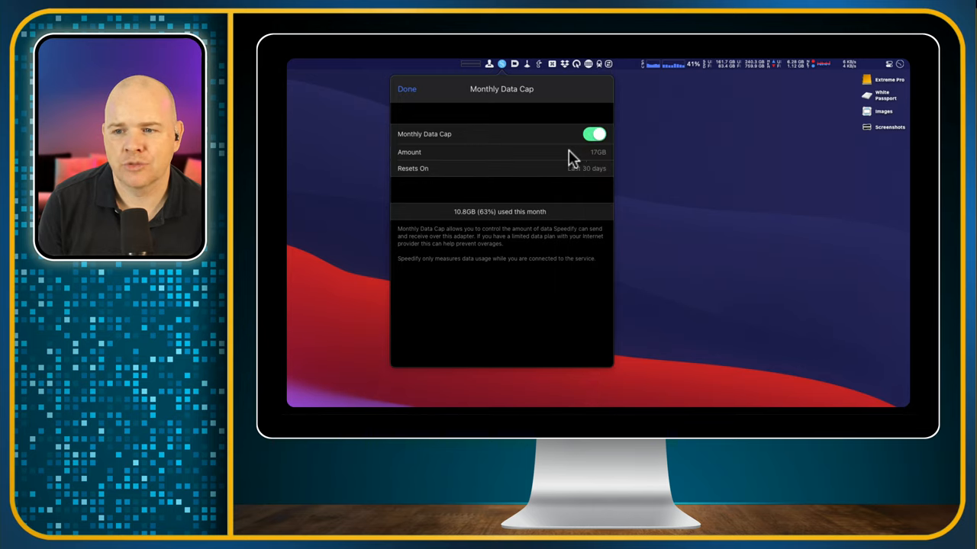
left_click(406, 89)
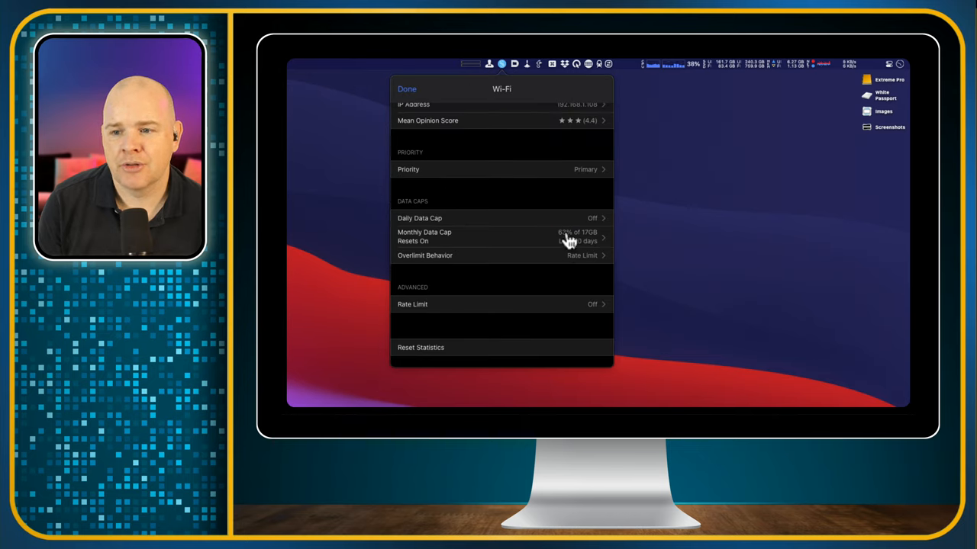
left_click(501, 237)
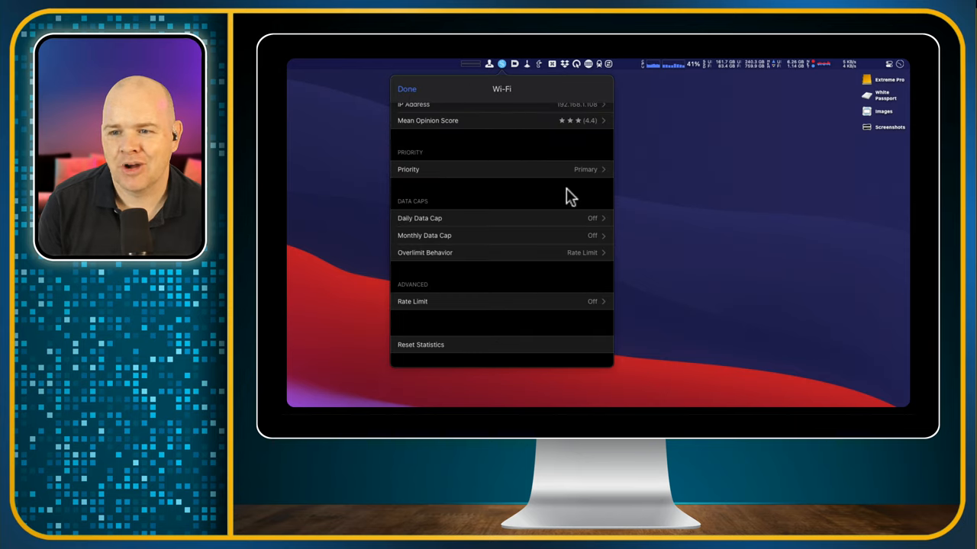
mouse_move(423, 243)
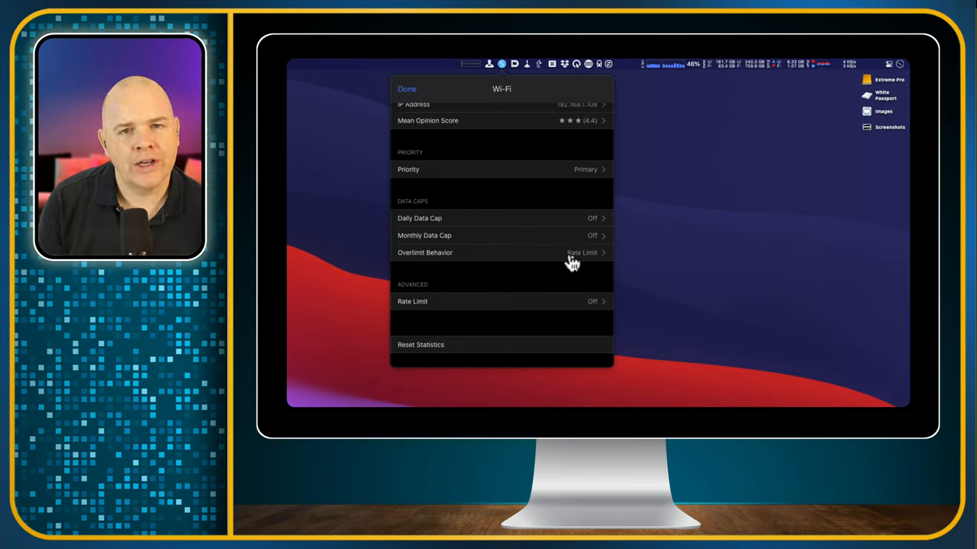
left_click(494, 252)
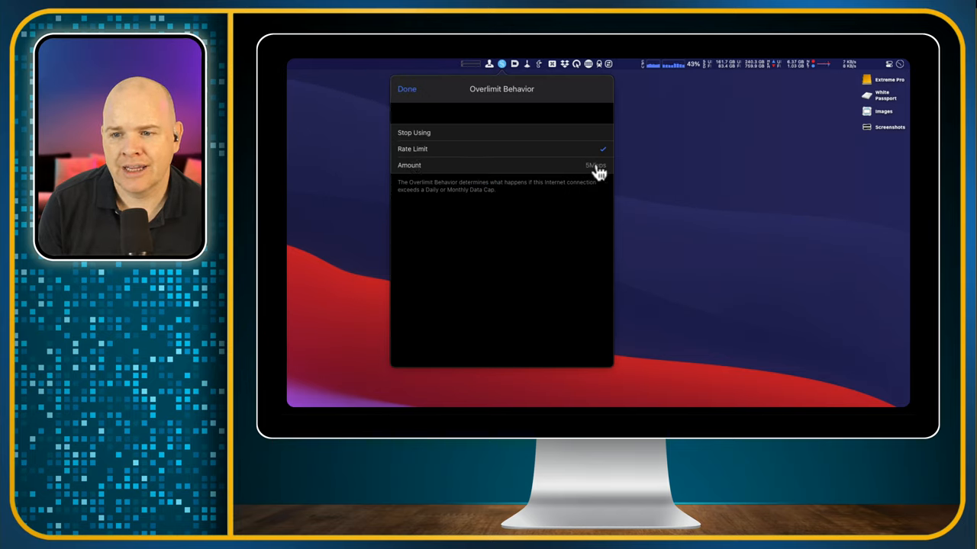
left_click(594, 165)
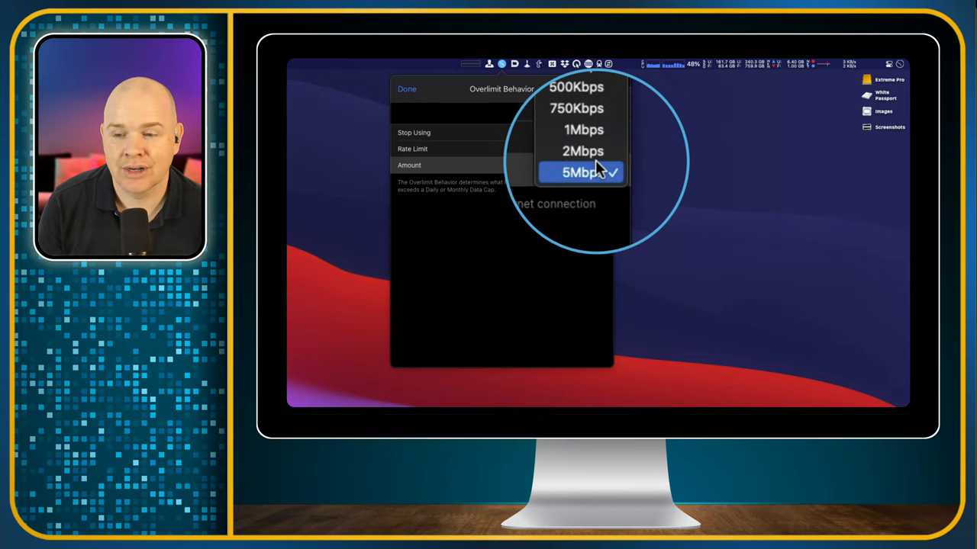
left_click(579, 171)
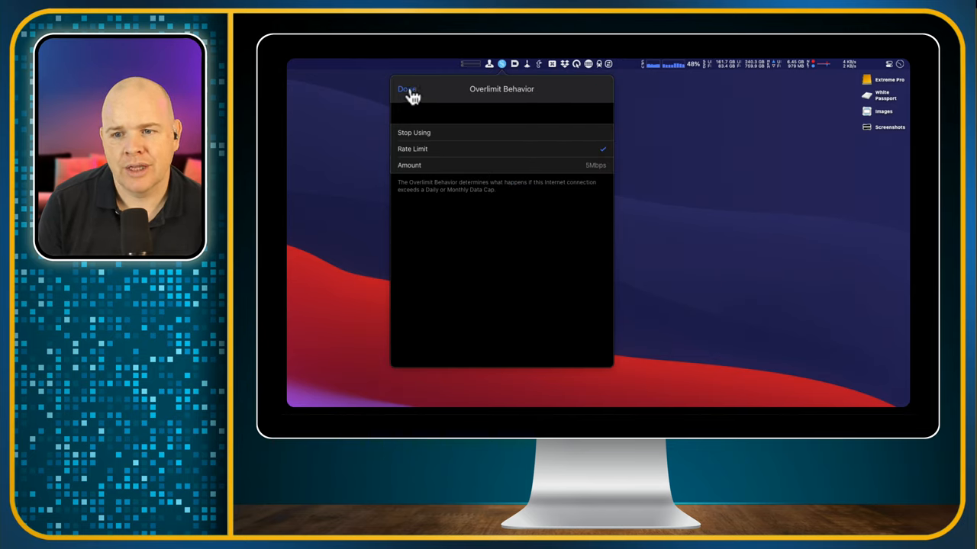
left_click(405, 89)
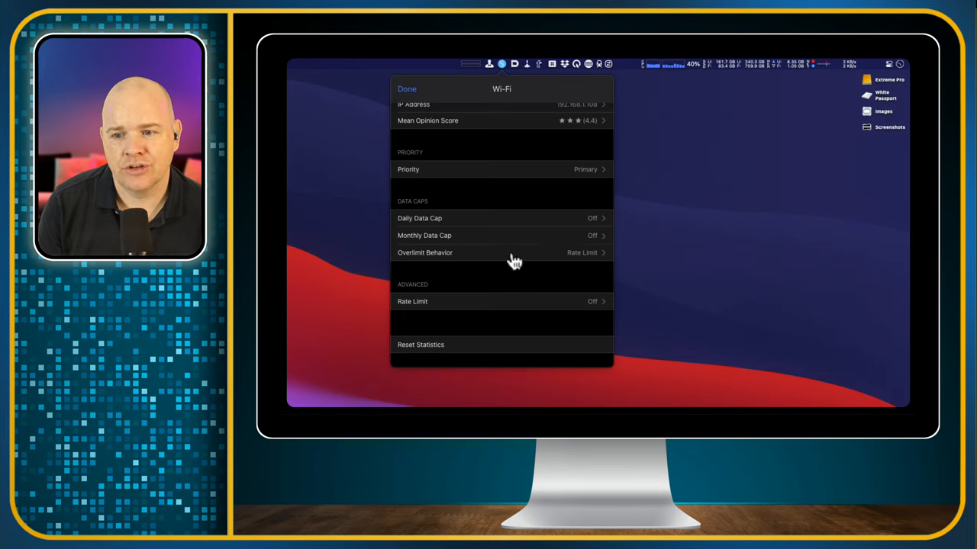
mouse_move(550, 269)
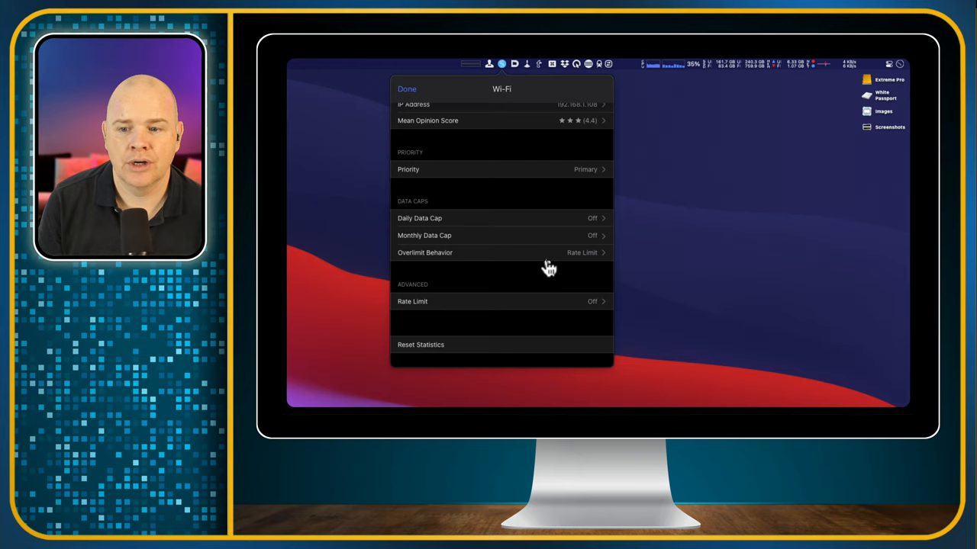
mouse_move(526, 224)
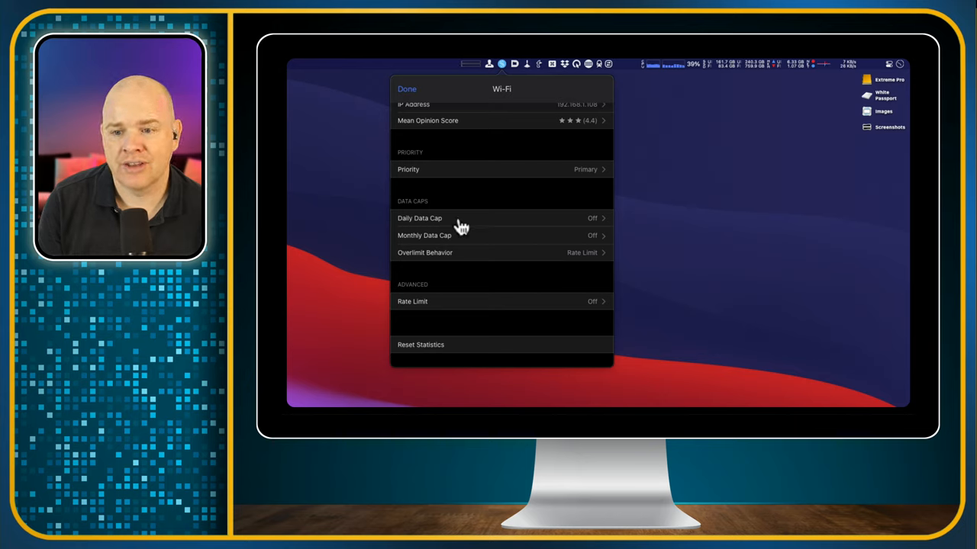
mouse_move(508, 229)
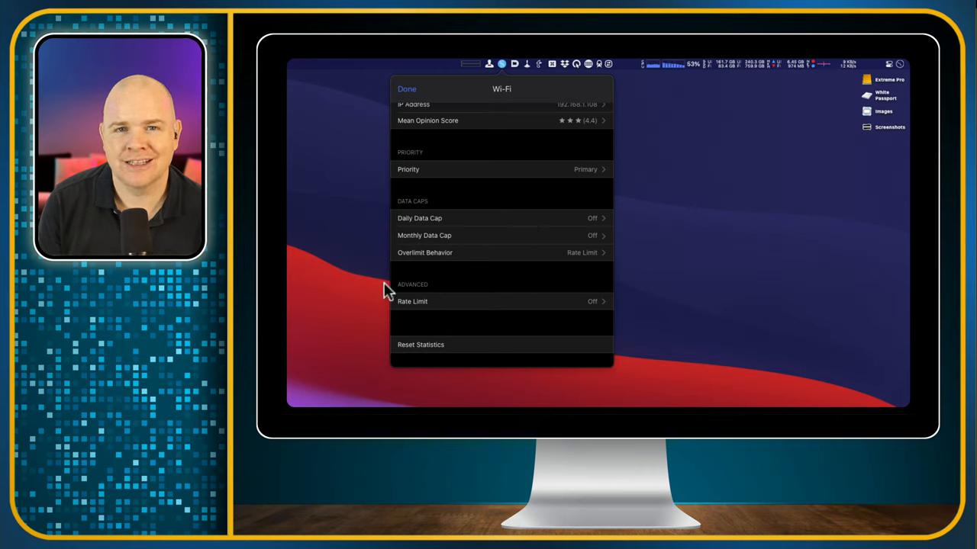
mouse_move(568, 227)
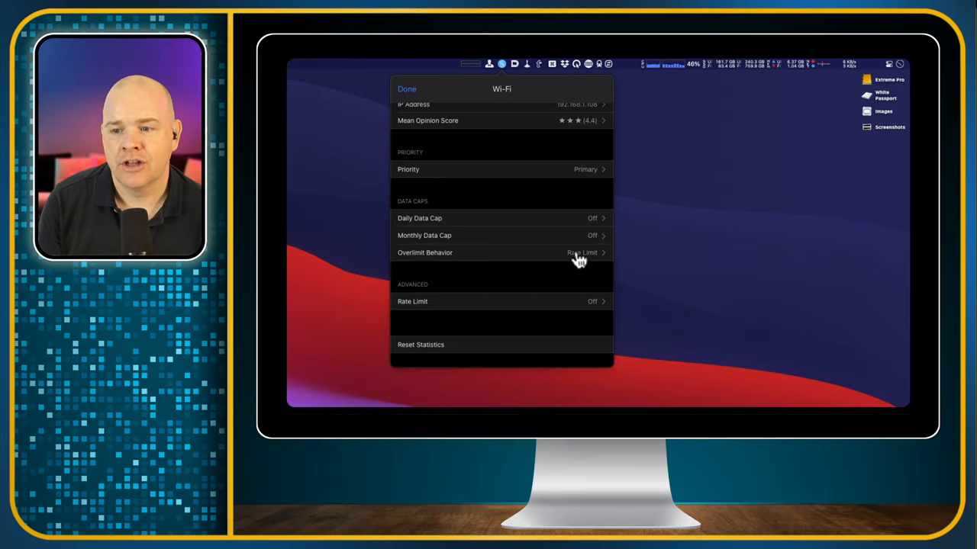
- Open the Wi-Fi Overlimit Behavior choices to set Stop Using
left_click(501, 252)
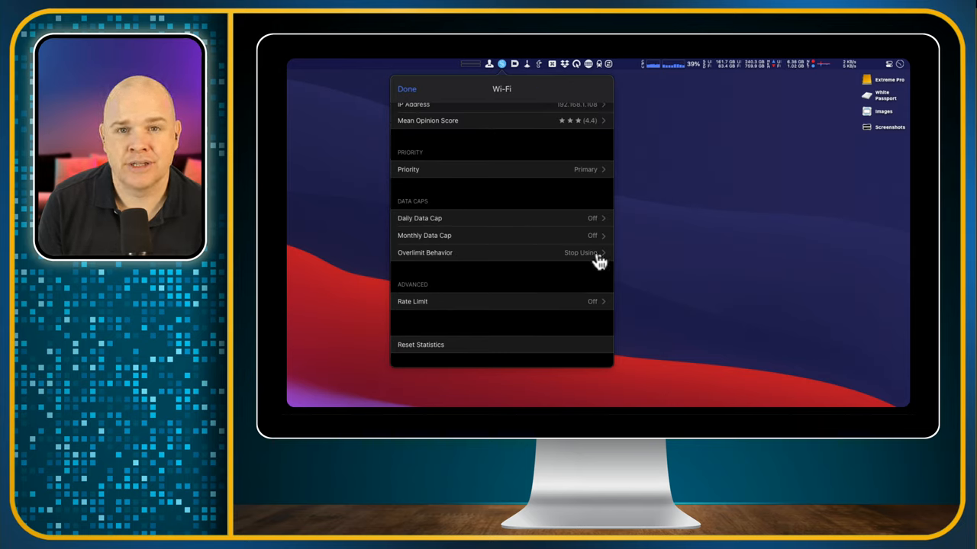
mouse_move(559, 283)
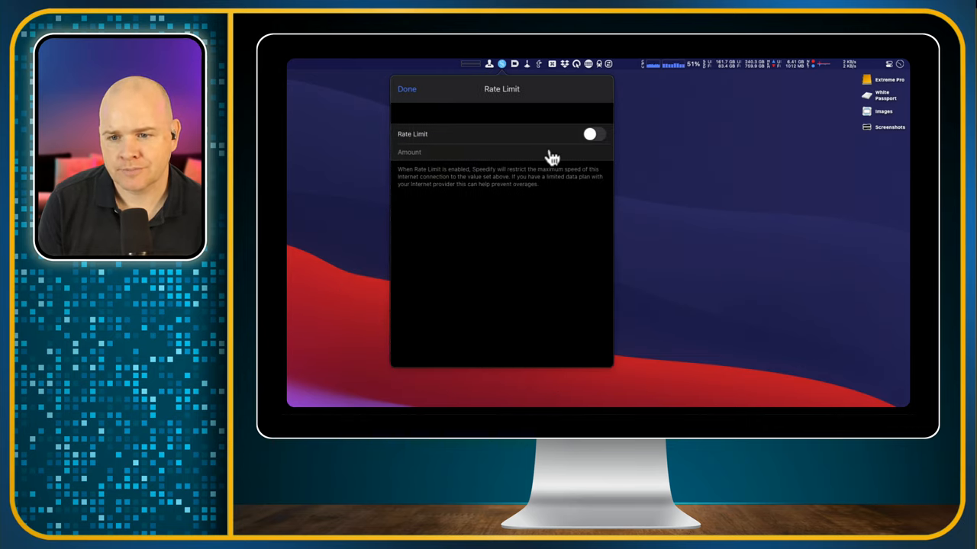
mouse_move(502, 193)
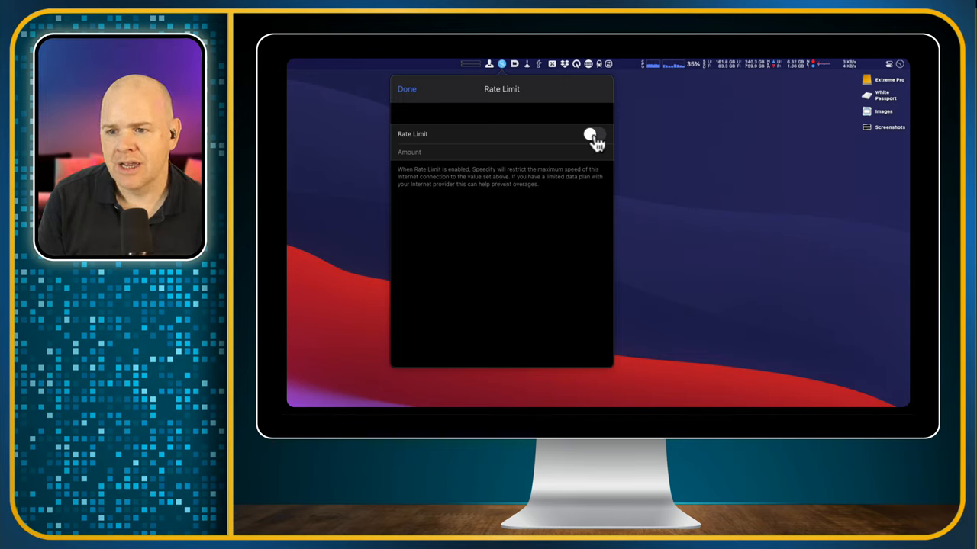
- Switch the Wi-Fi rate limit on at 15Mbps, then off again, and go back
left_click(592, 135)
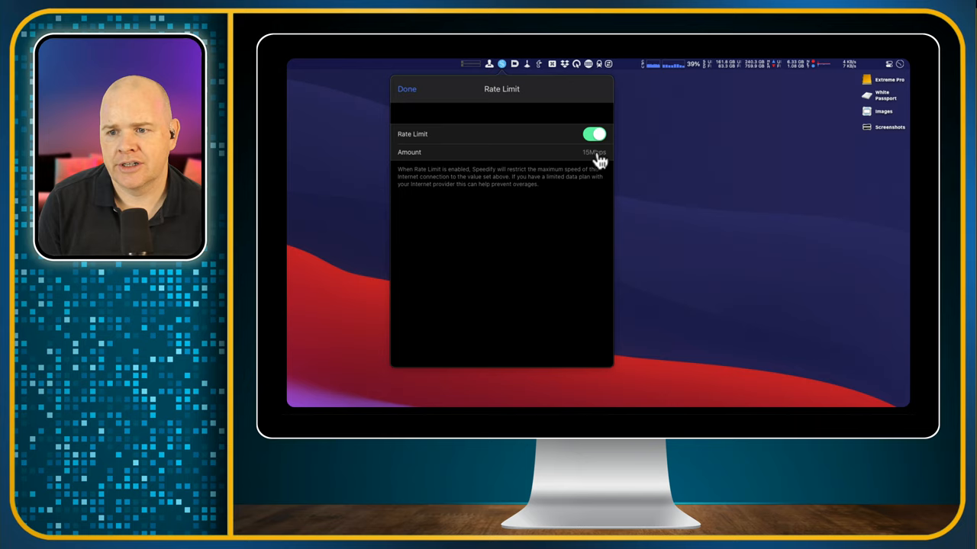
left_click(592, 152)
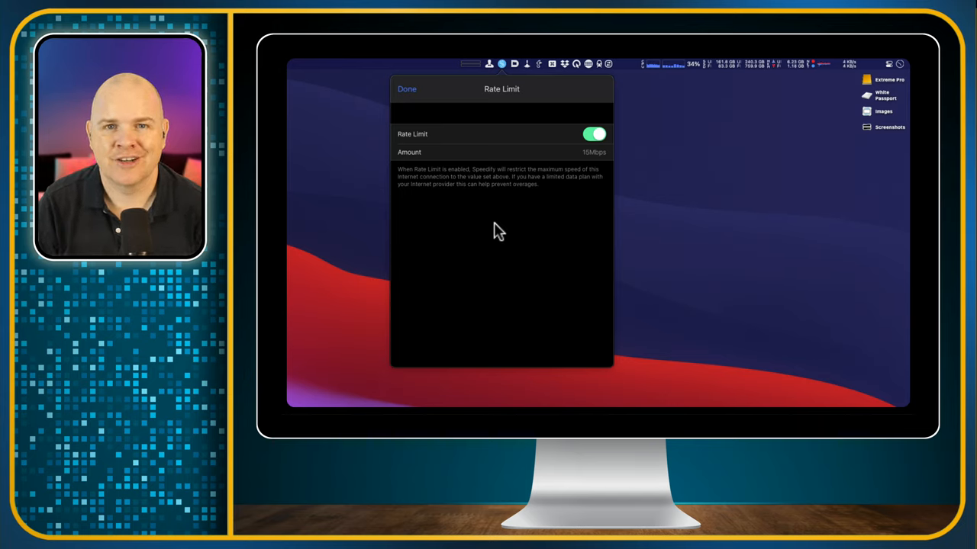
mouse_move(545, 157)
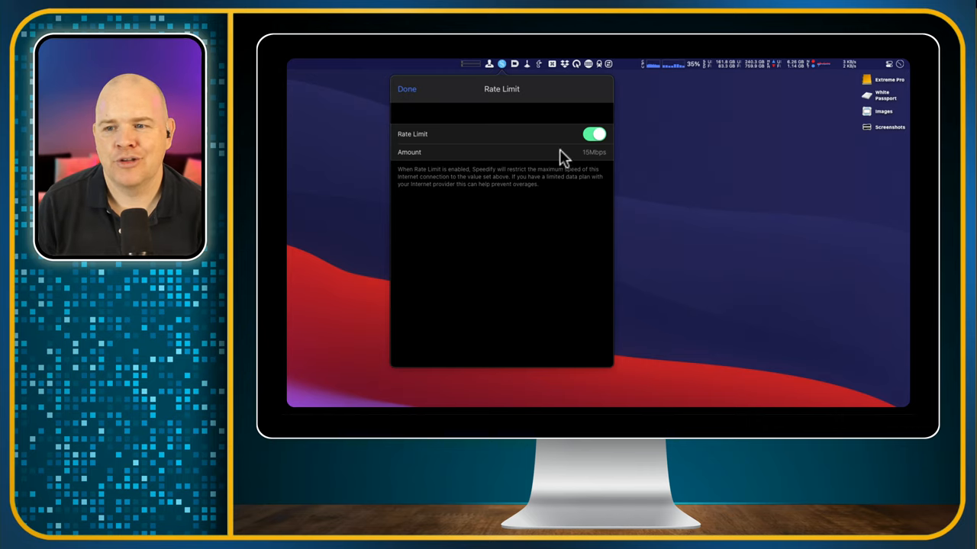
left_click(593, 134)
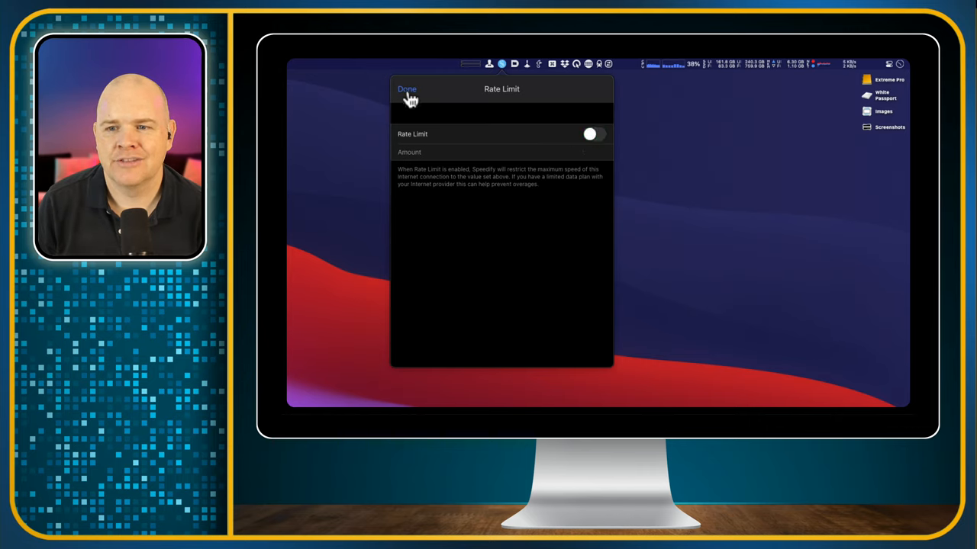
left_click(407, 89)
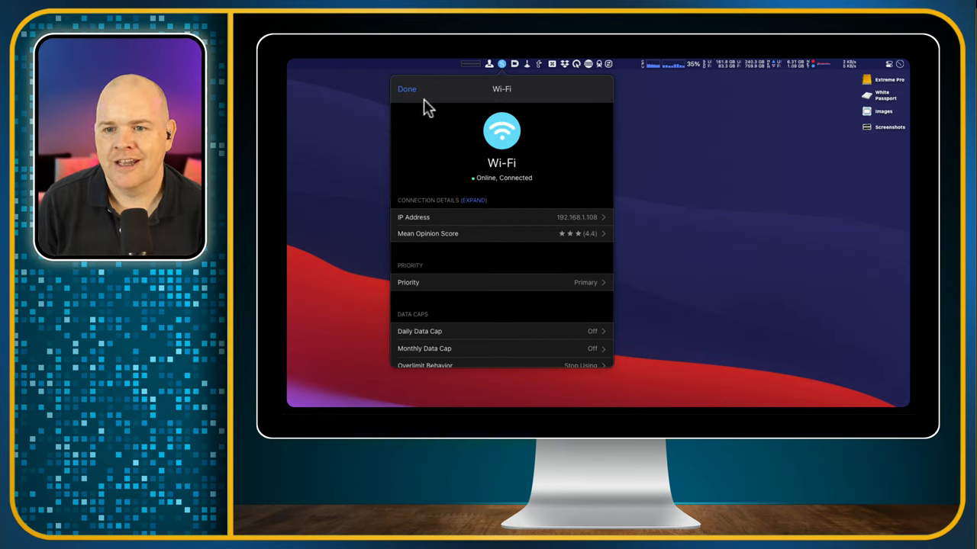
- Close the Wi-Fi settings to return to the main panel listing Wi-Fi and Unknown
left_click(407, 89)
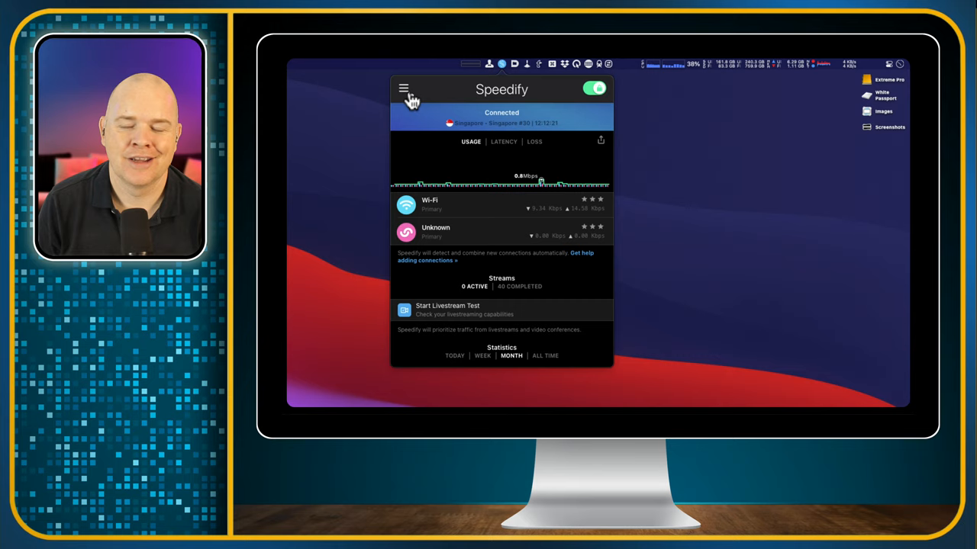
mouse_move(476, 248)
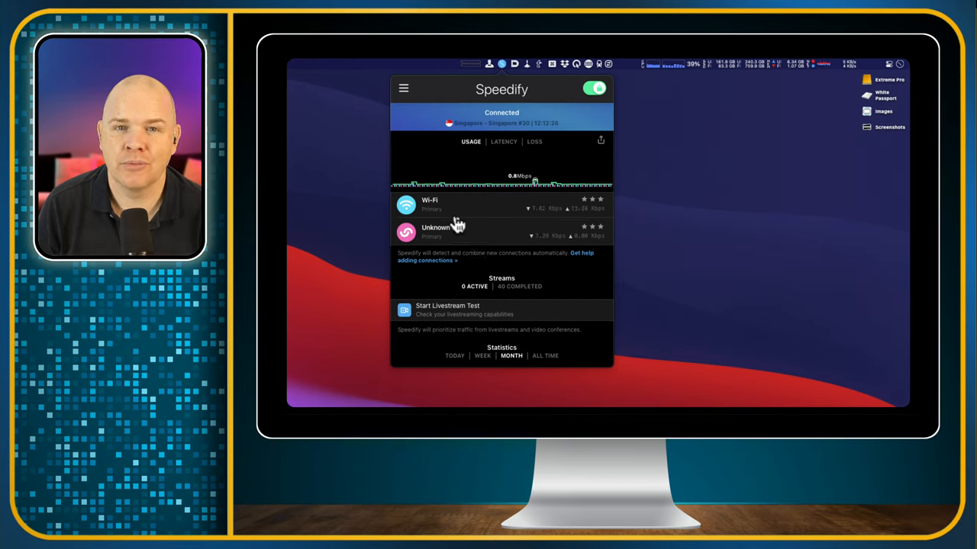
mouse_move(466, 241)
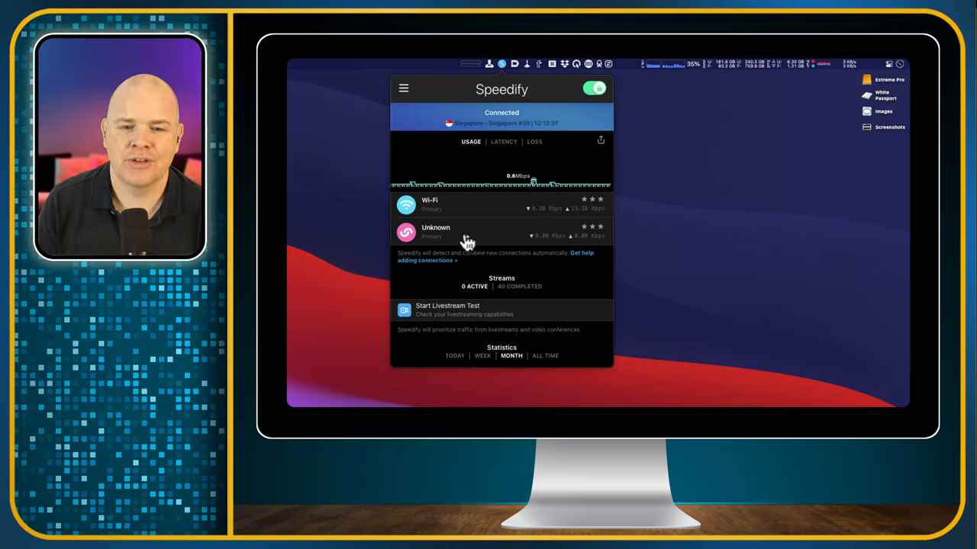
mouse_move(495, 174)
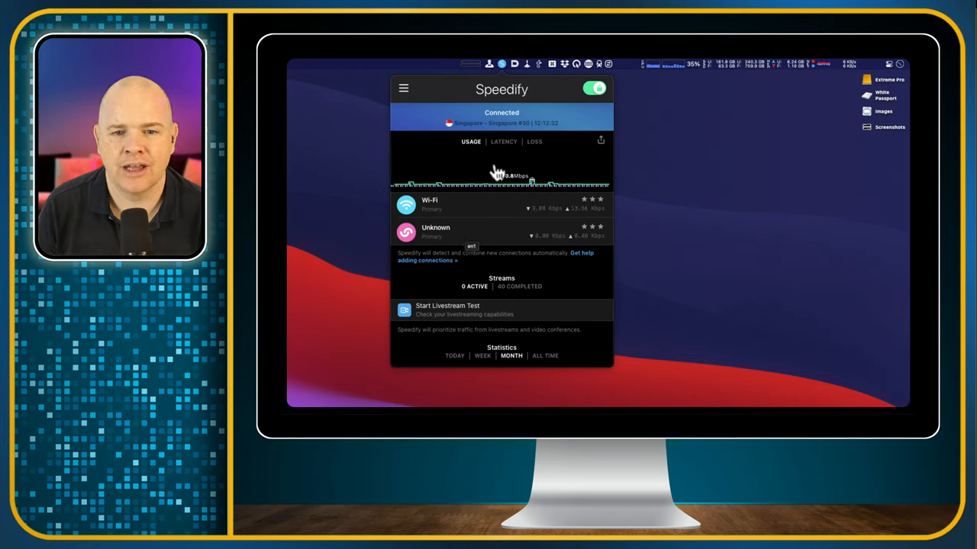
mouse_move(477, 231)
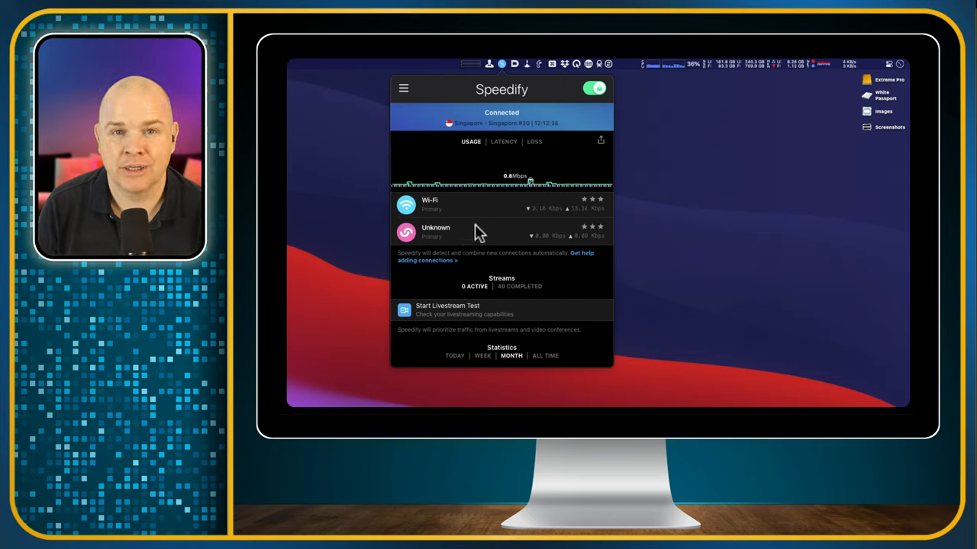